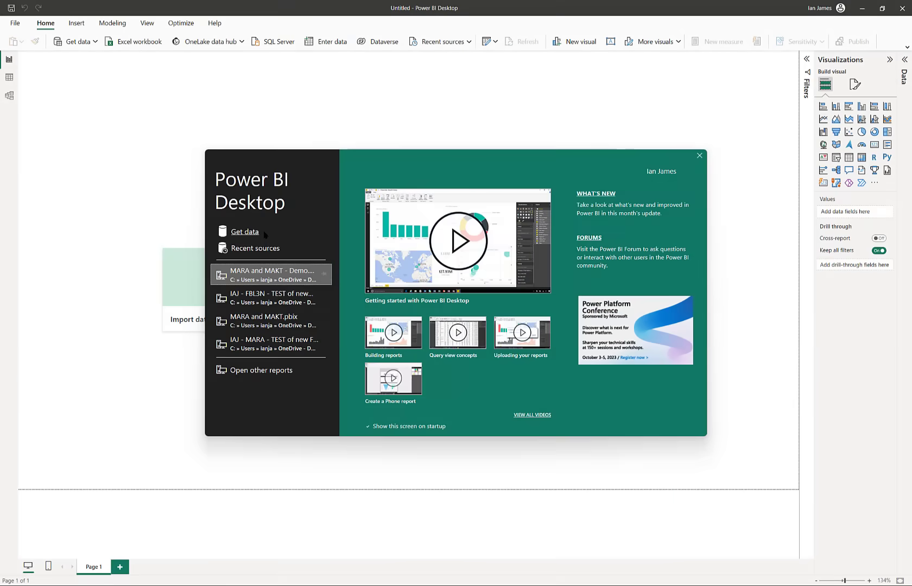
Connect to the DVW PowerBI Connector for SAP and start a new SAP data set.
{"action": "left_click", "coordinate": [245, 231]}
{"action": "type", "text": "DVW"}
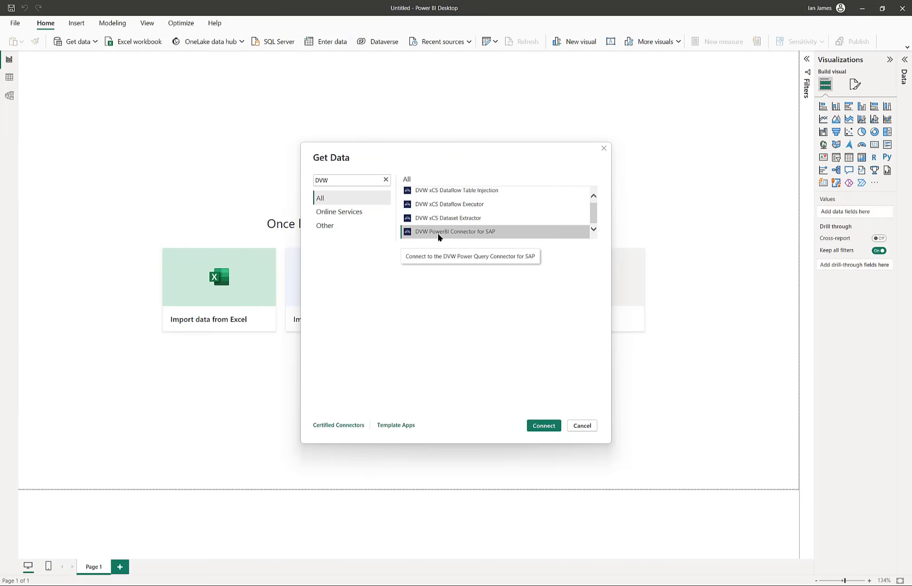
{"action": "left_click", "coordinate": [543, 426]}
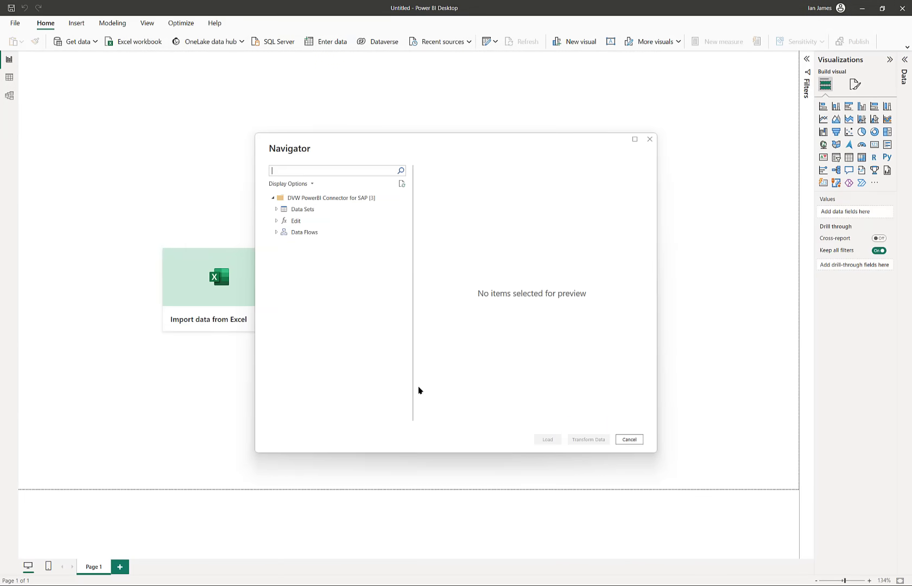
{"action": "left_click", "coordinate": [277, 221]}
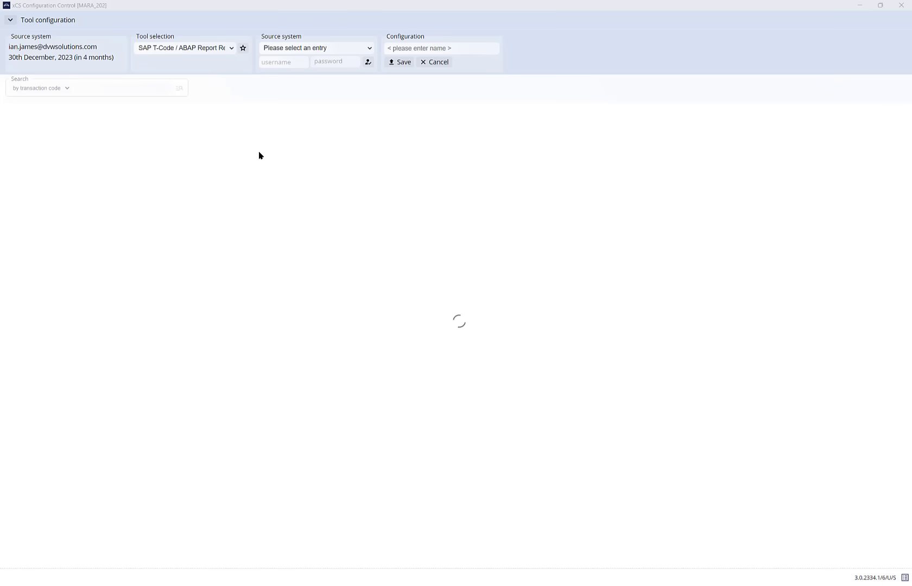
Load the MARA table fields via SAP Table Data Read on the SAP ECC source.
{"action": "left_click", "coordinate": [231, 48]}
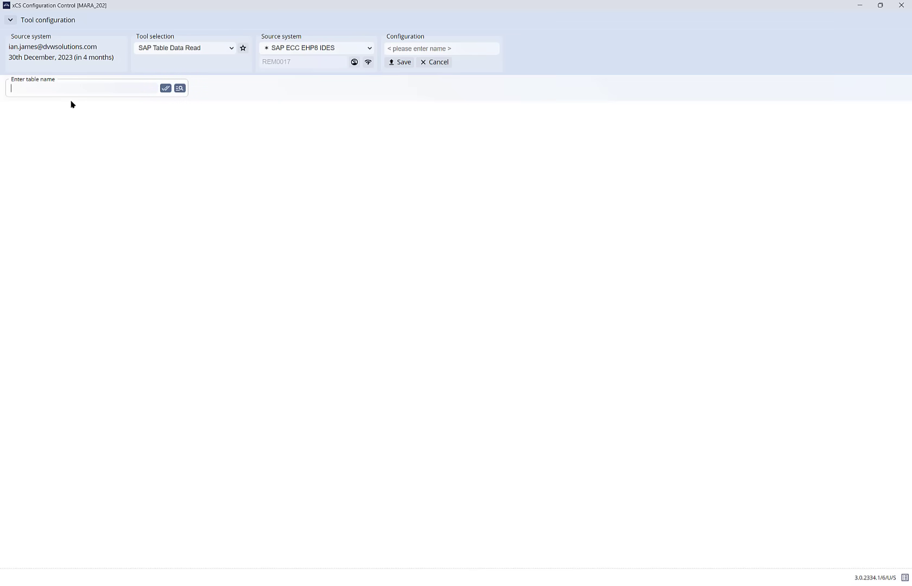
{"action": "type", "text": "MARA"}
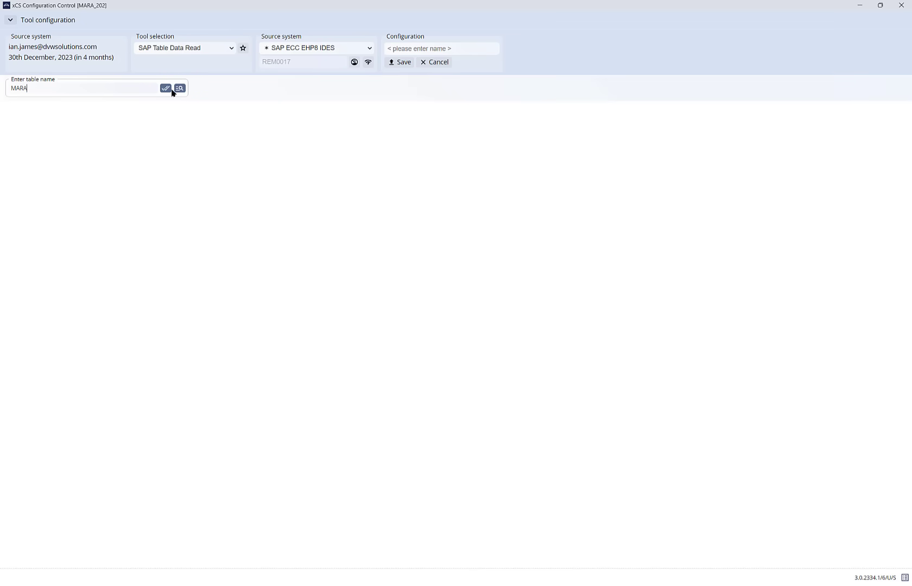
{"action": "left_click", "coordinate": [166, 88]}
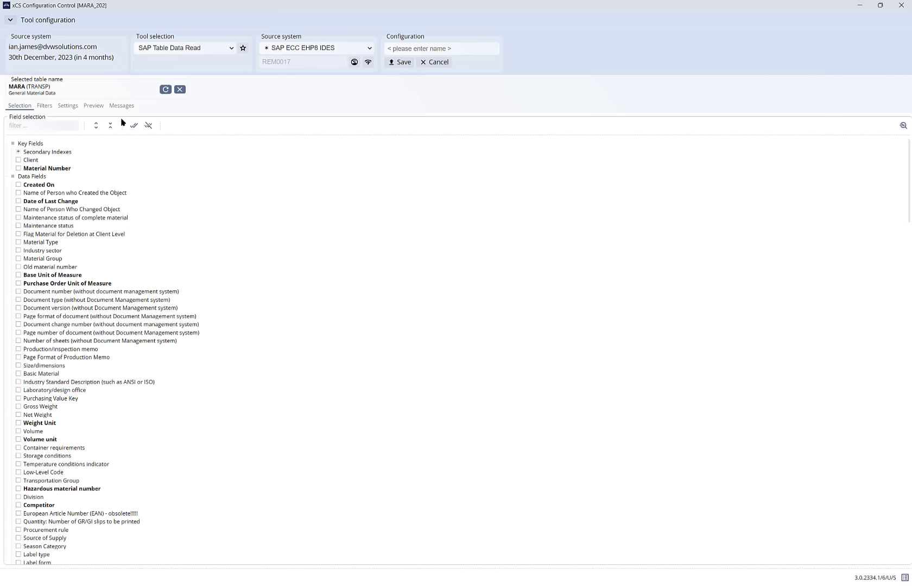
Include the Material Number, creator name and Material Group fields in the extract.
{"action": "left_click", "coordinate": [18, 193]}
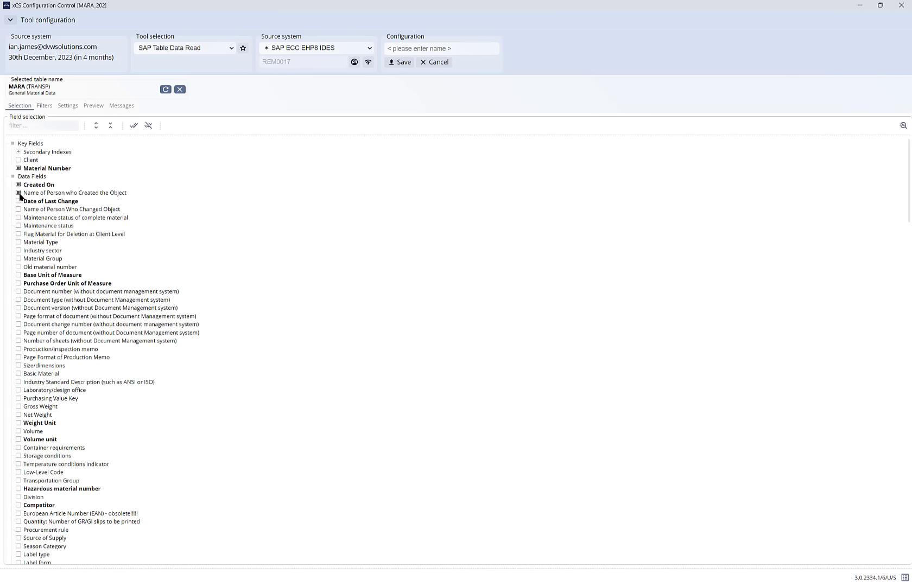
{"action": "left_click", "coordinate": [17, 202]}
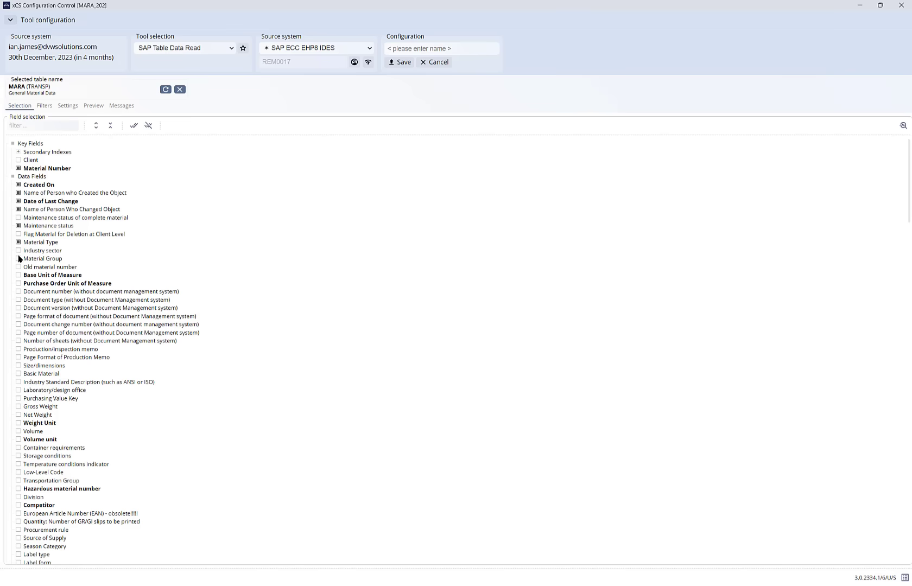
{"action": "left_click", "coordinate": [19, 250]}
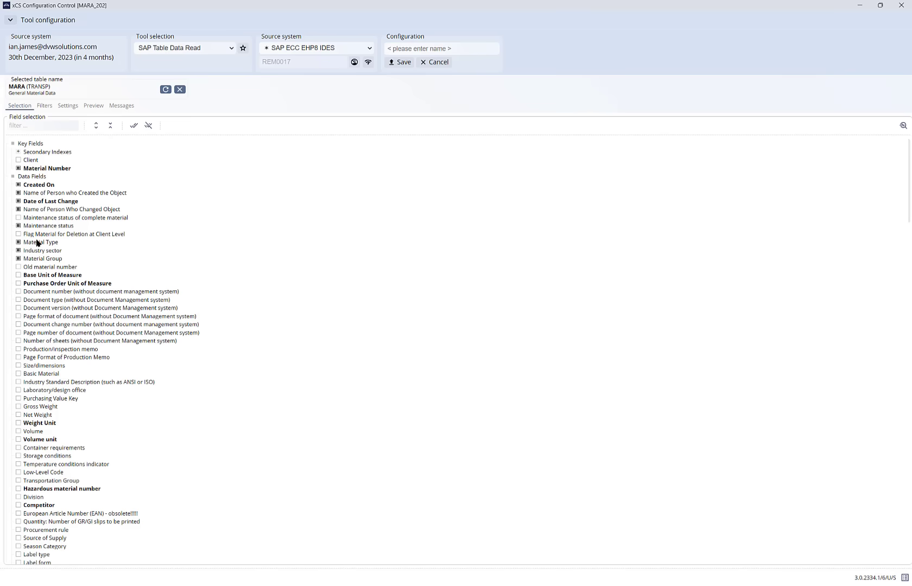
Filter the MARA extract to Material Type EQ FERT and preview the matching rows.
{"action": "left_click", "coordinate": [43, 106]}
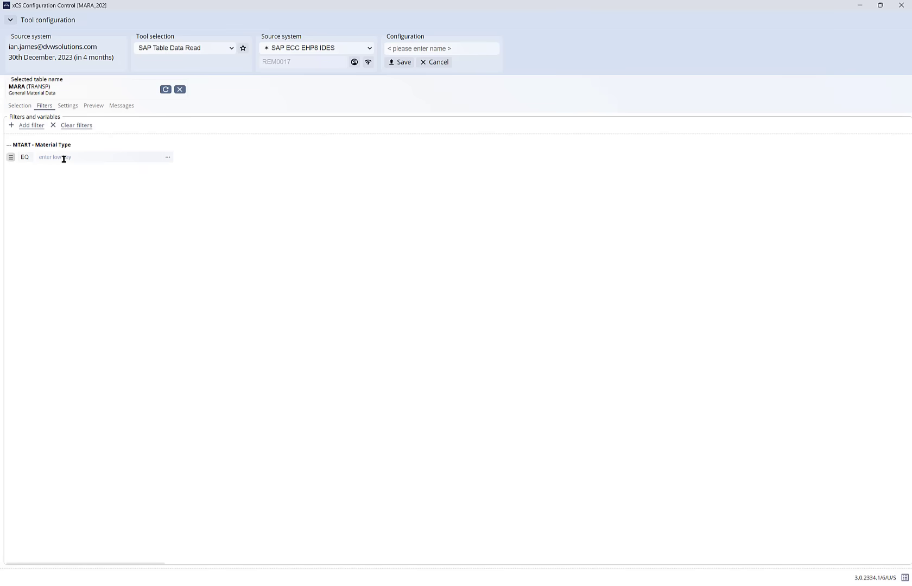
{"action": "left_click", "coordinate": [169, 157]}
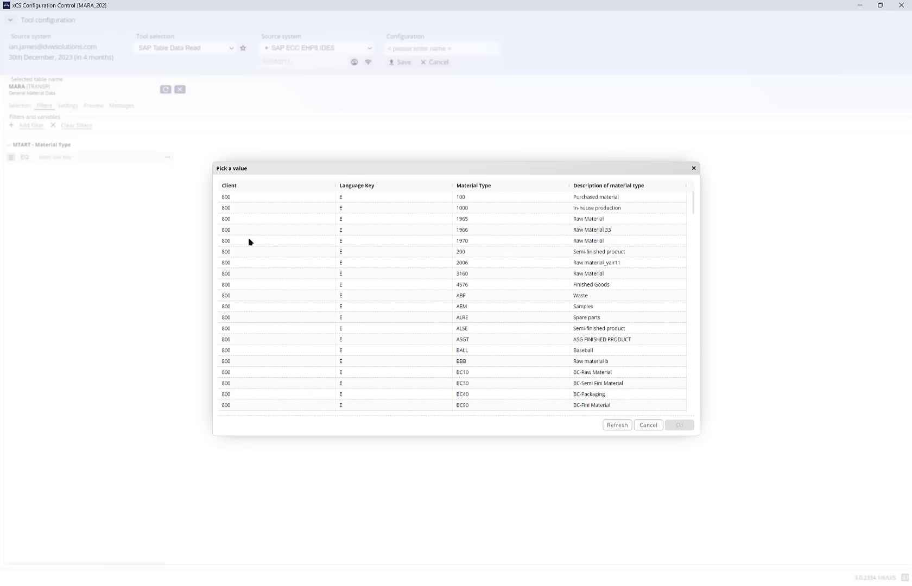
{"action": "left_click", "coordinate": [649, 425]}
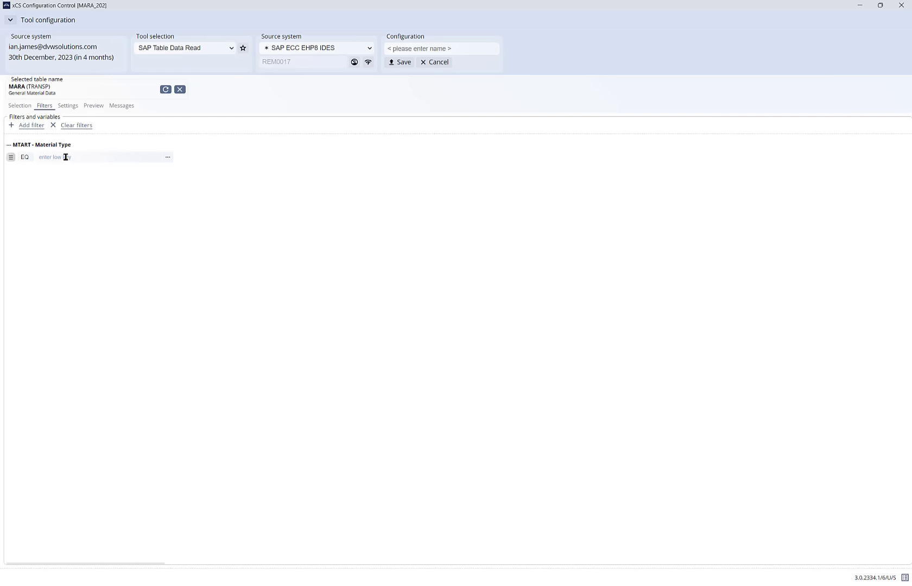
{"action": "type", "text": "FERT"}
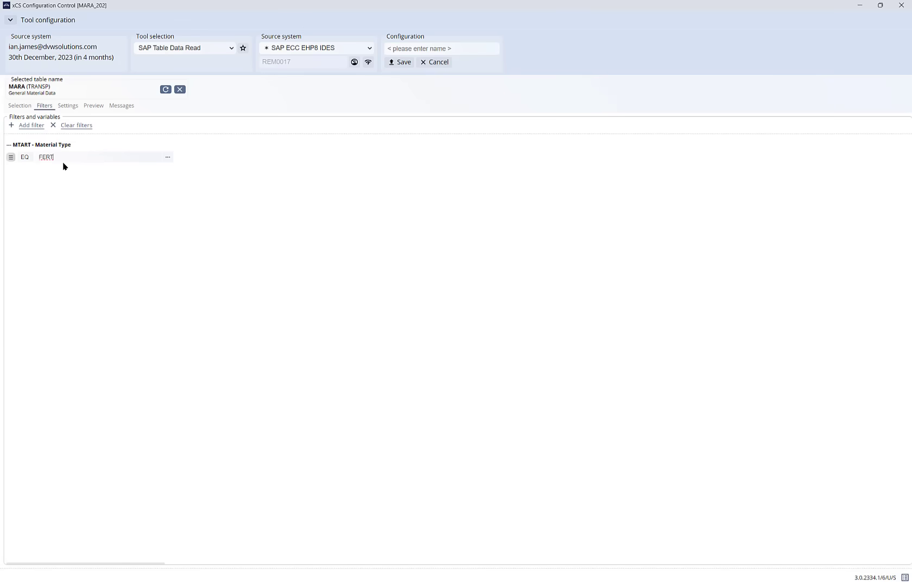
{"action": "left_click", "coordinate": [93, 105]}
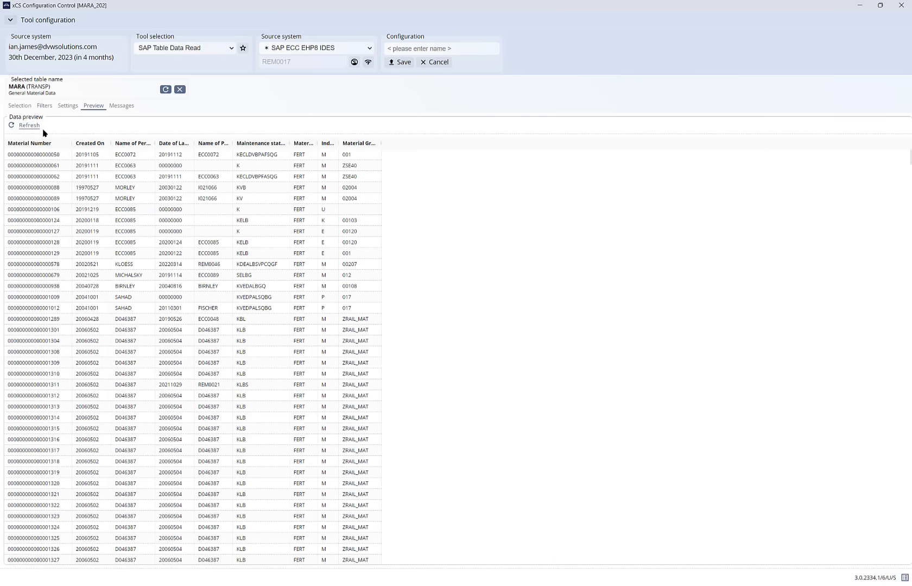
{"action": "mouse_move", "coordinate": [422, 48]}
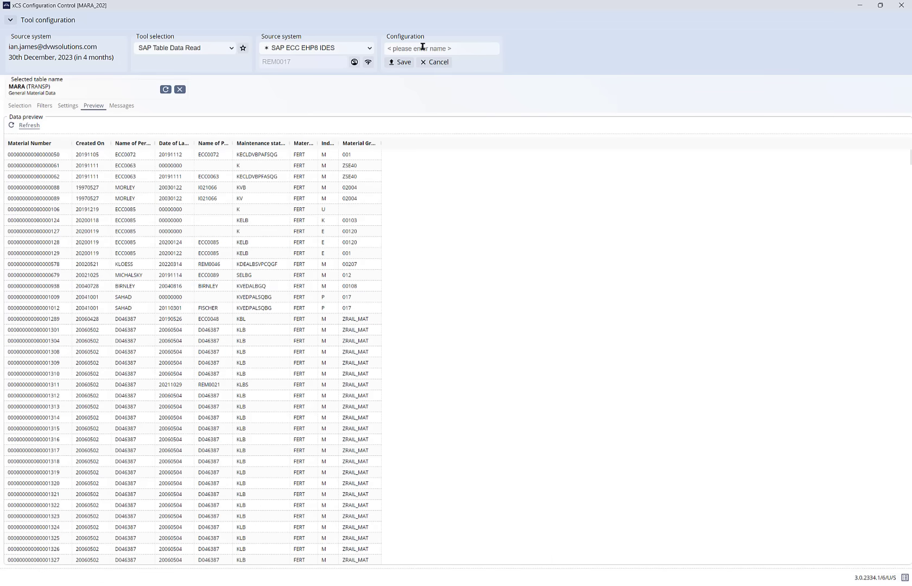
Save the filtered extract as the data set MARA_303.
{"action": "type", "text": "MARA_303"}
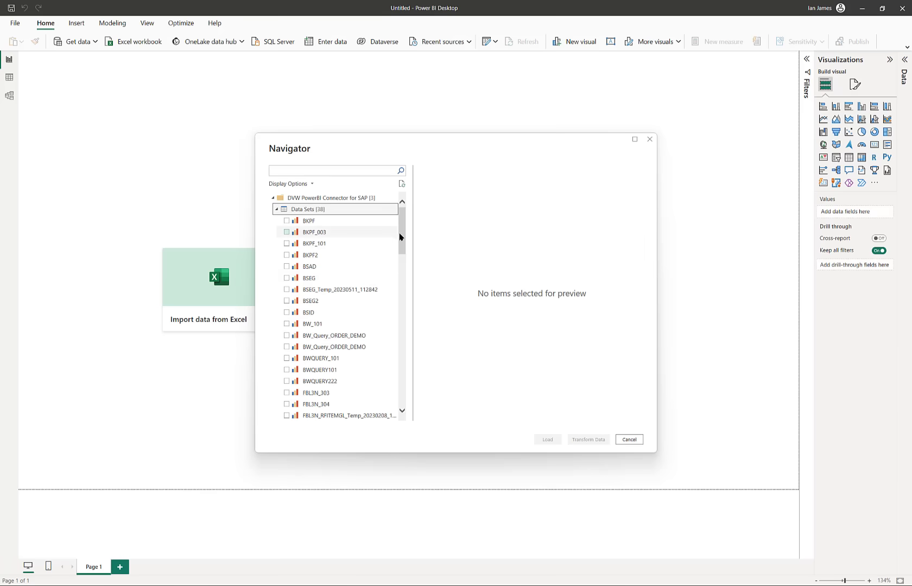
Preview the MARA_303 data set in Navigator, then cancel without loading data.
{"action": "scroll", "scroll_direction": "down", "scroll_amount": 3}
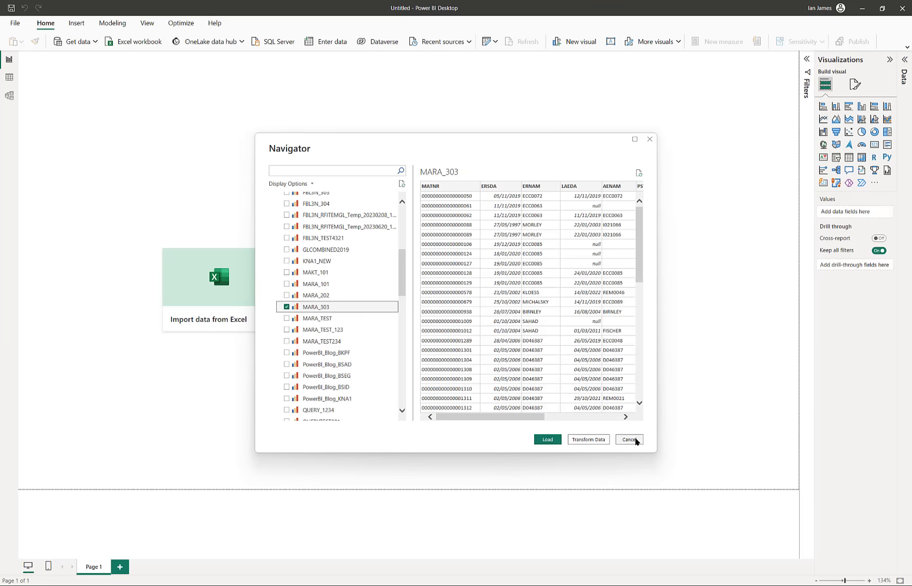
{"action": "left_click", "coordinate": [628, 440]}
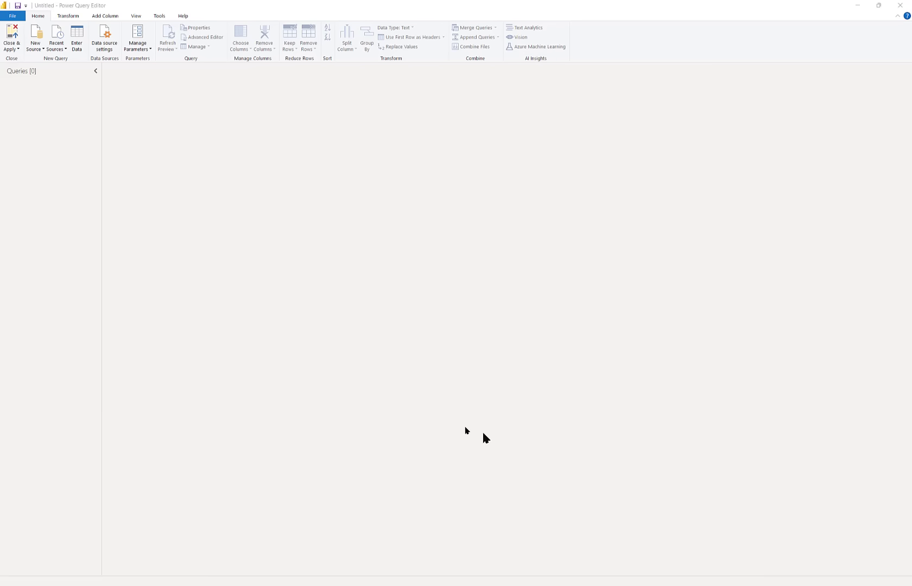
{"action": "mouse_move", "coordinate": [62, 141]}
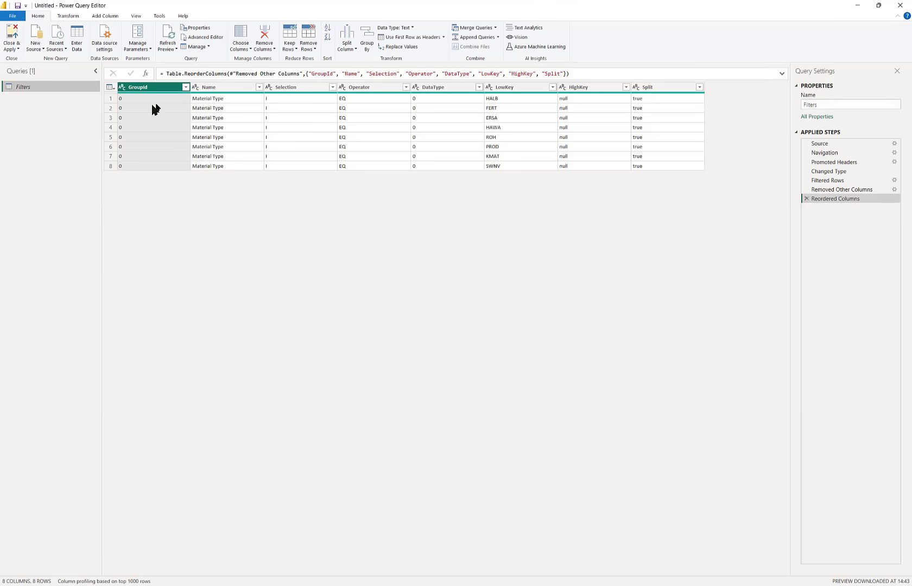
{"action": "mouse_move", "coordinate": [385, 179]}
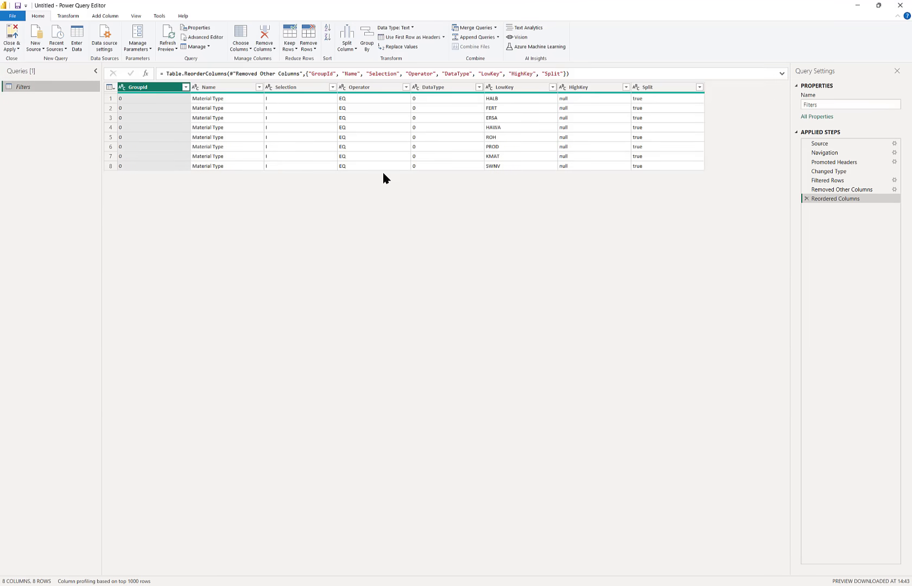
{"action": "mouse_move", "coordinate": [589, 166]}
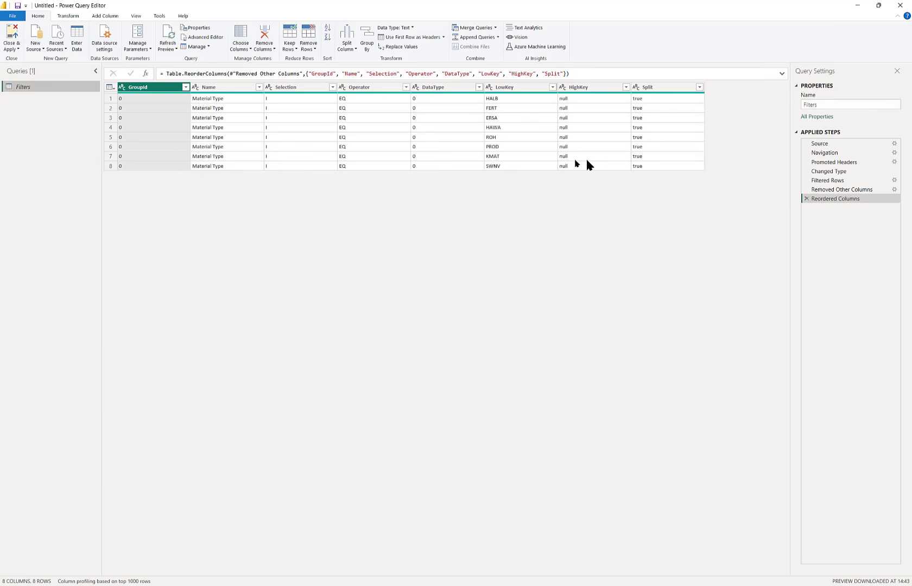
{"action": "mouse_move", "coordinate": [535, 130]}
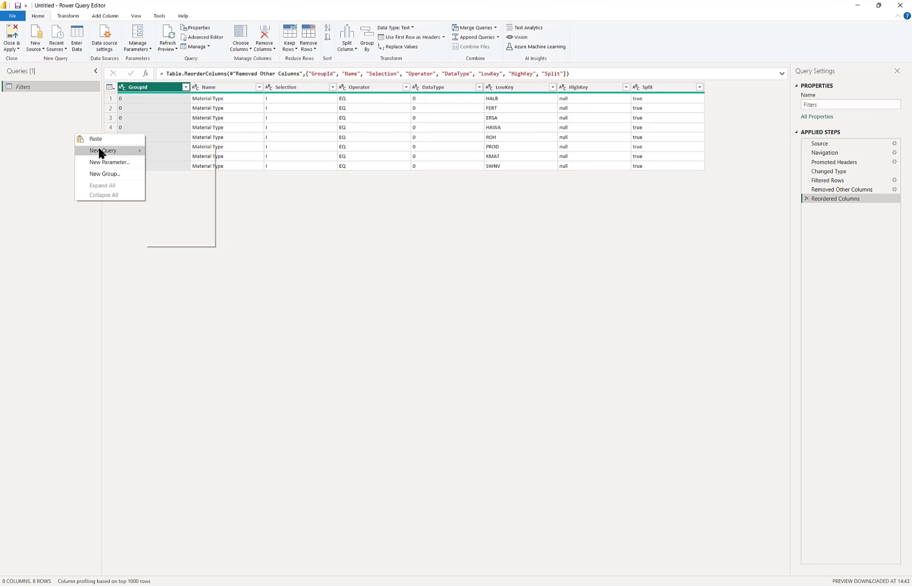
Create a blank query calling DVWPQCS.DataSet.Get on the MARA_303 data set.
{"action": "left_click", "coordinate": [103, 151]}
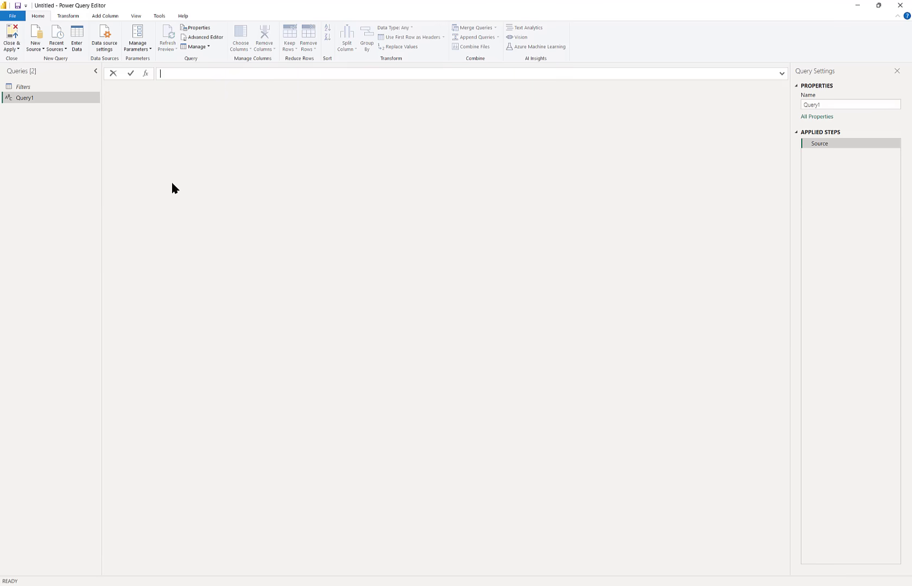
{"action": "type", "text": "DW"}
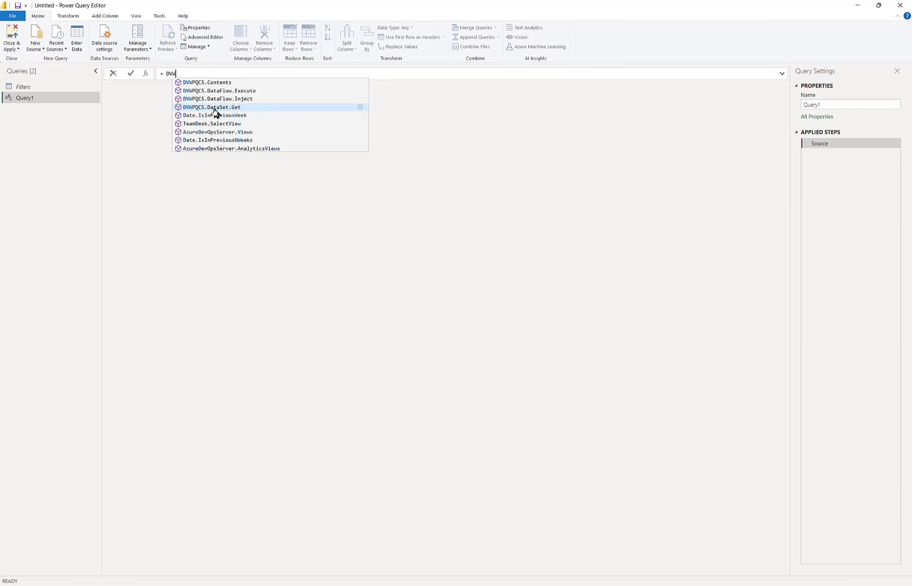
{"action": "left_click", "coordinate": [213, 107]}
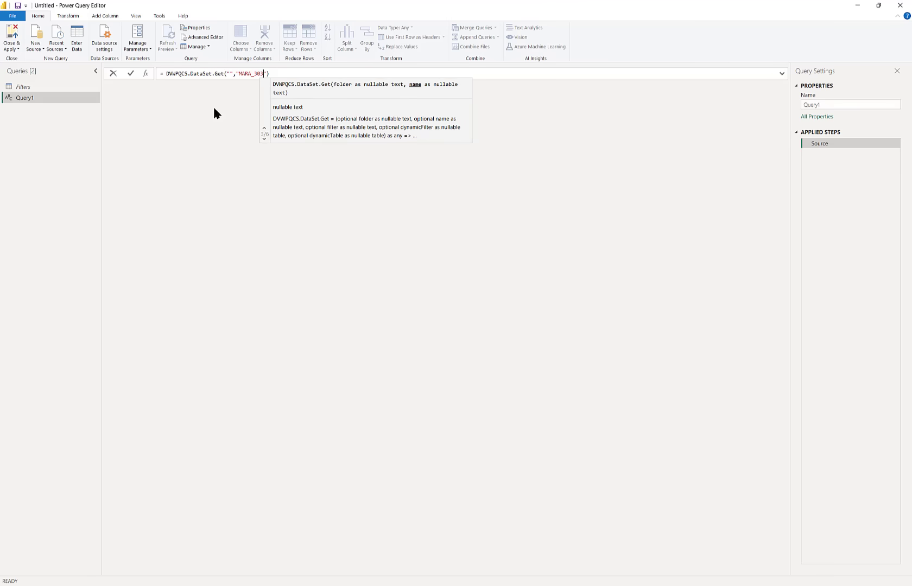
{"action": "type", "text": ",null,Filters,null"}
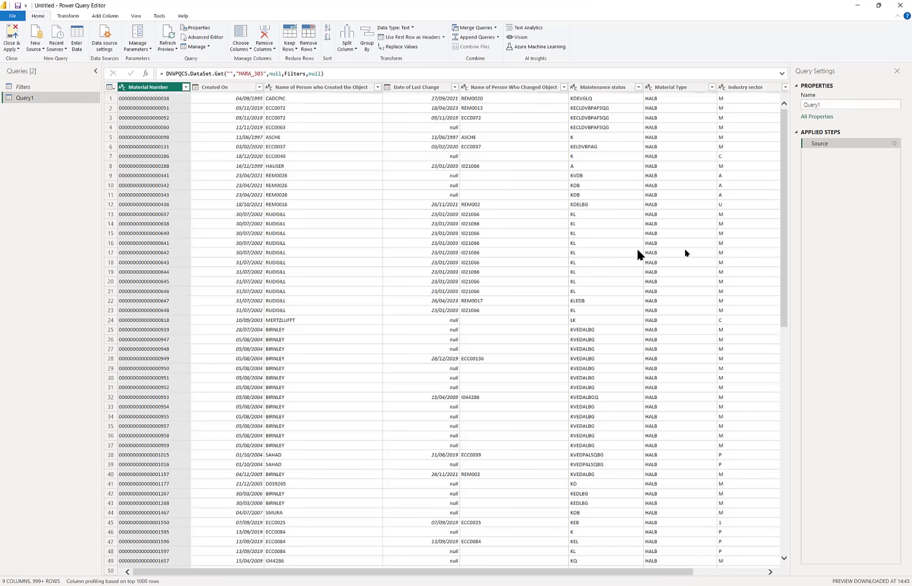
Rename the MARA_303 query to Material MD.
{"action": "double_click", "coordinate": [25, 98]}
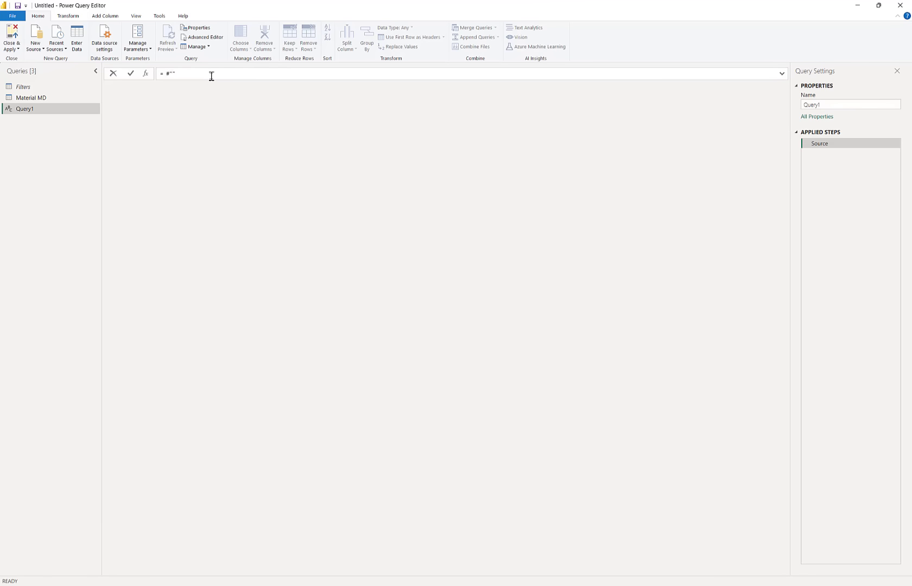
Build a Material List query from #"Material MD" keeping only the Material Number column.
{"action": "type", "text": "Material MD"}
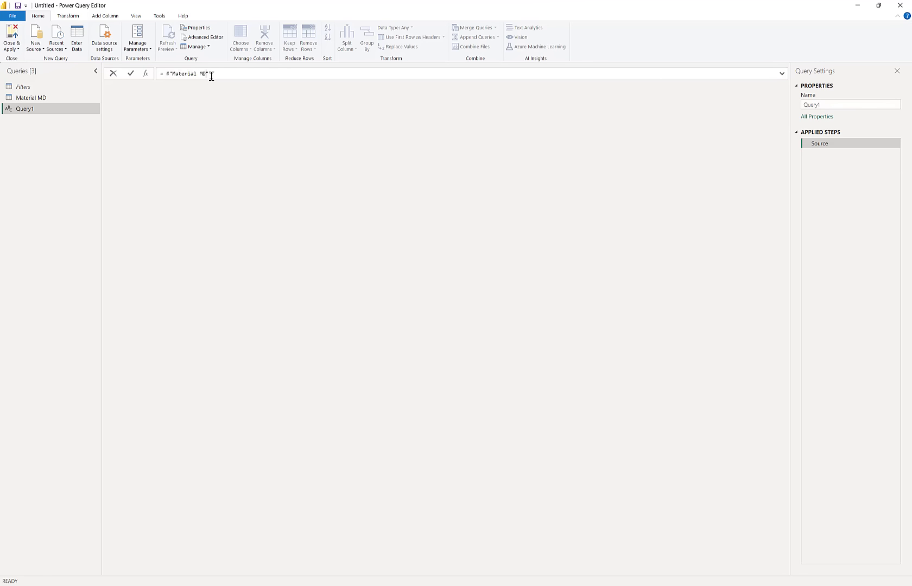
{"action": "left_click", "coordinate": [131, 73]}
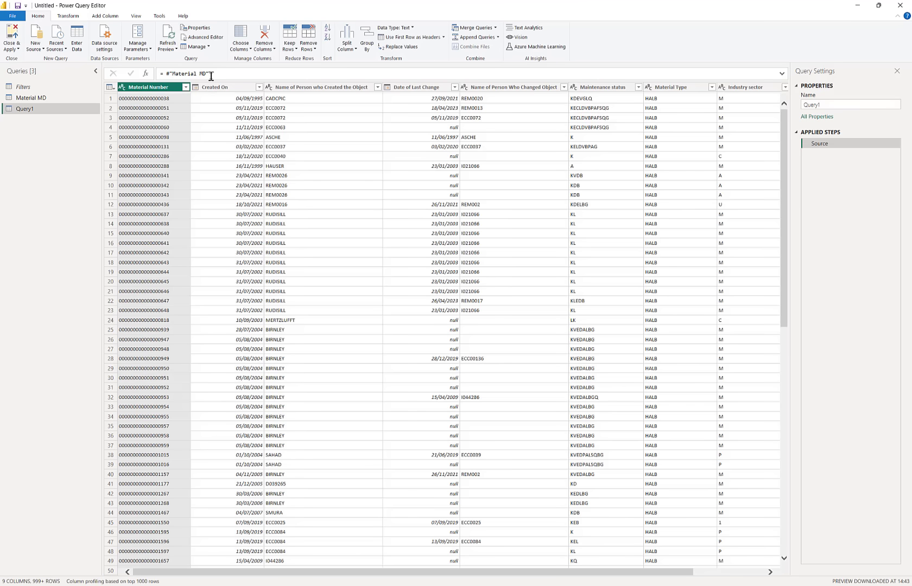
{"action": "left_click", "coordinate": [263, 37]}
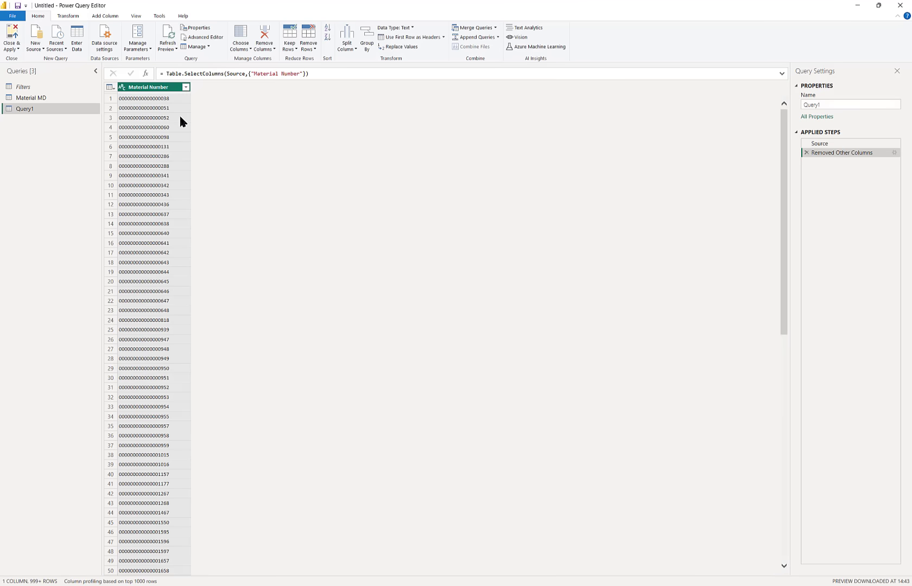
{"action": "double_click", "coordinate": [24, 109]}
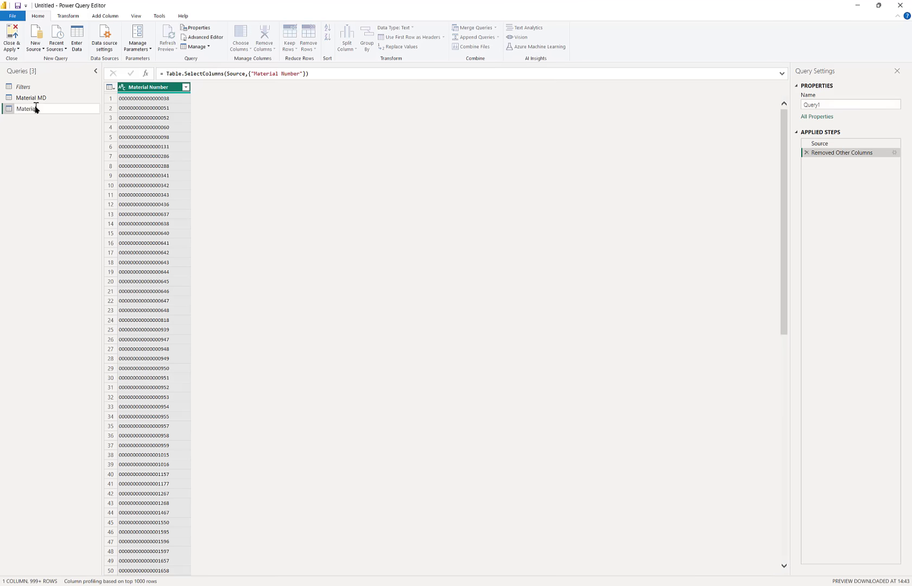
{"action": "right_click", "coordinate": [30, 109]}
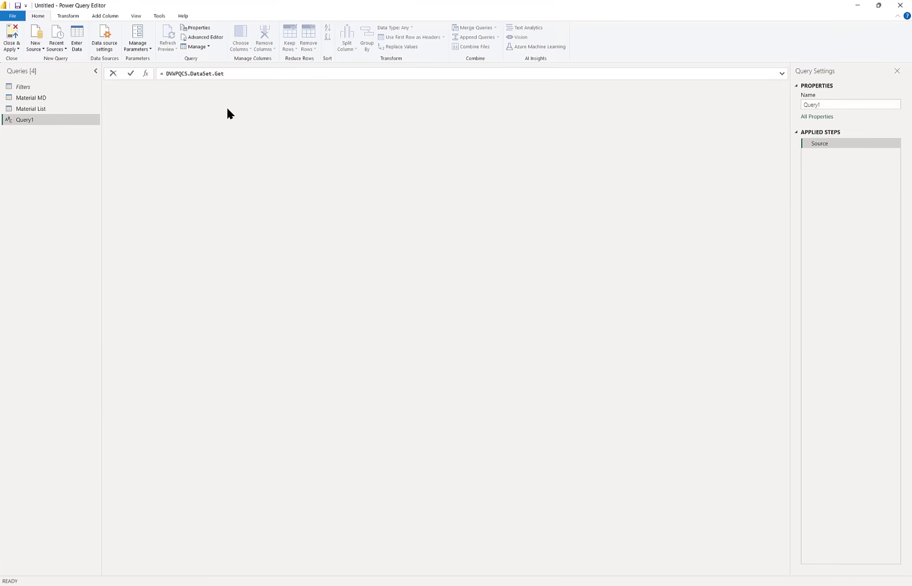
Enter DVWPQCS.DataSet.Get("","MAKT_101",null,null,#"Material List") to load the material descriptions.
{"action": "type", "text": "(\"\",\"MAKT"}
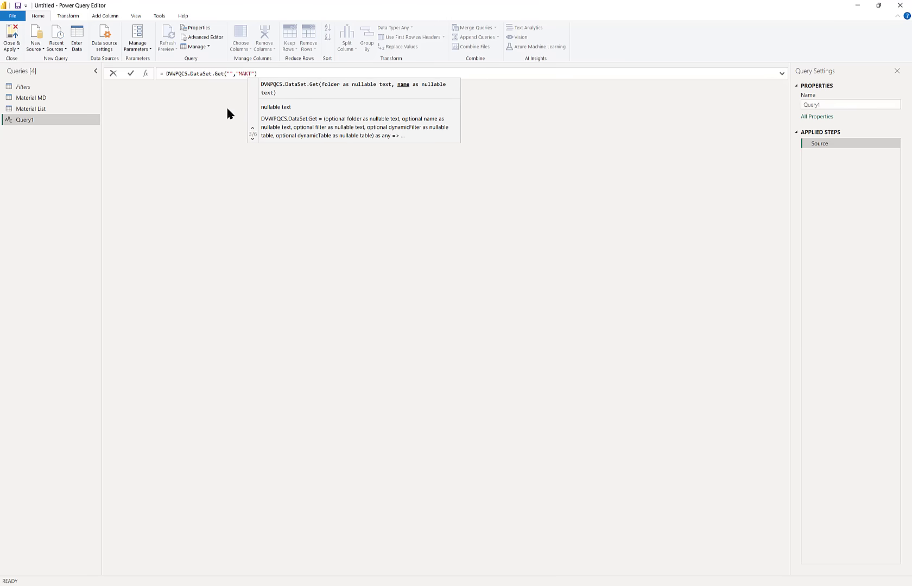
{"action": "type", "text": "_101"}
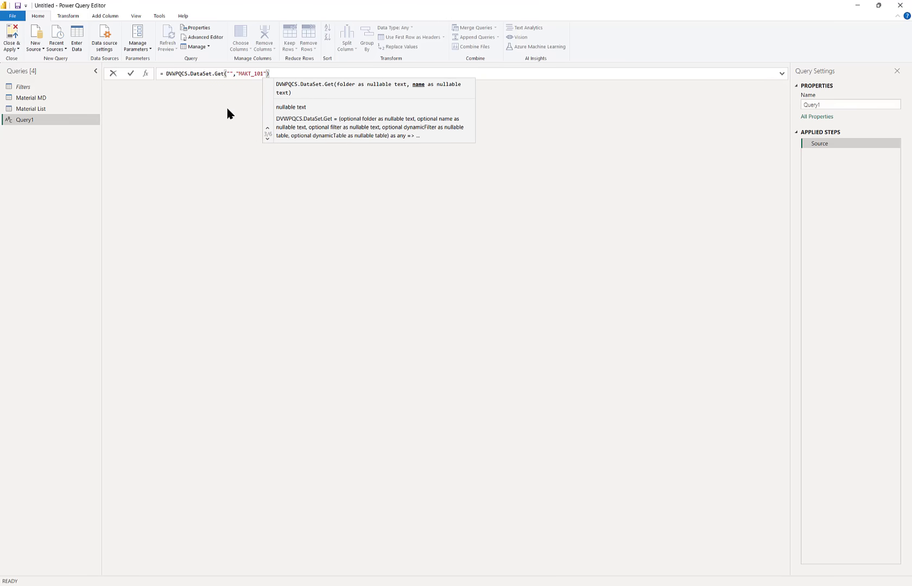
{"action": "type", "text": ",null,null,"}
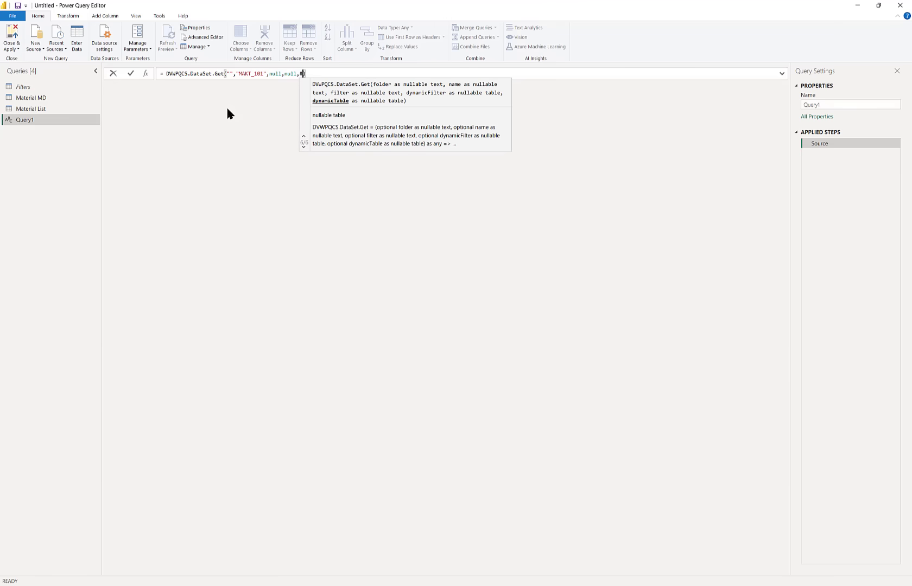
{"action": "type", "text": "#\"Material List"}
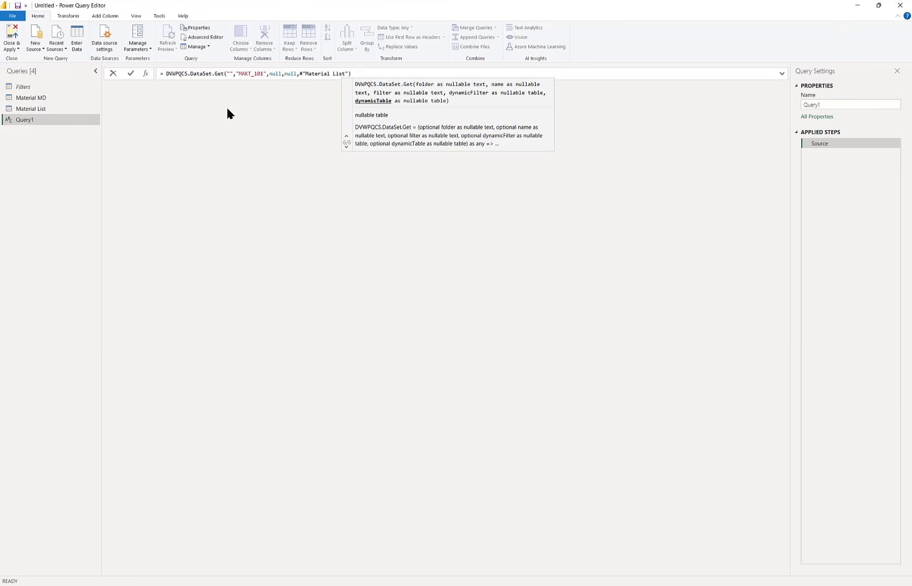
{"action": "left_click", "coordinate": [130, 74]}
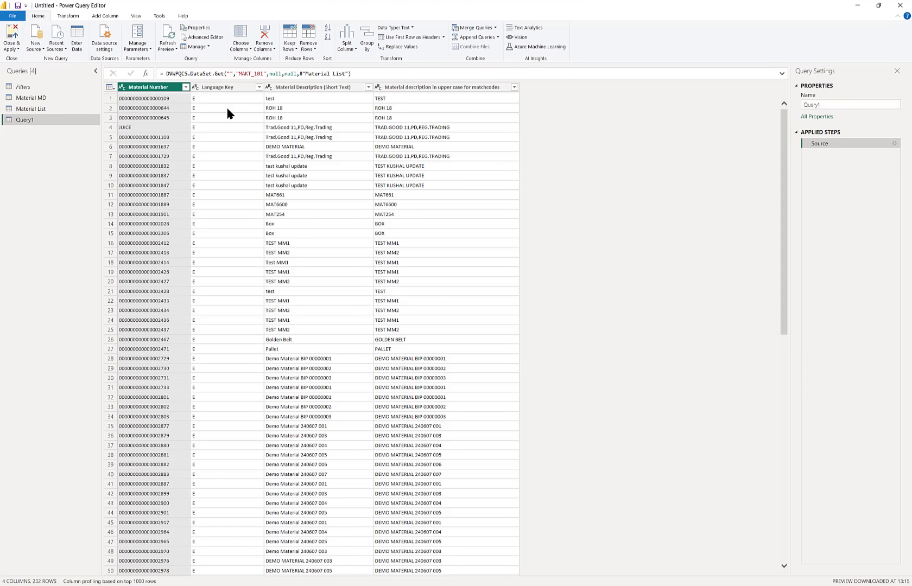
{"action": "left_click", "coordinate": [148, 86]}
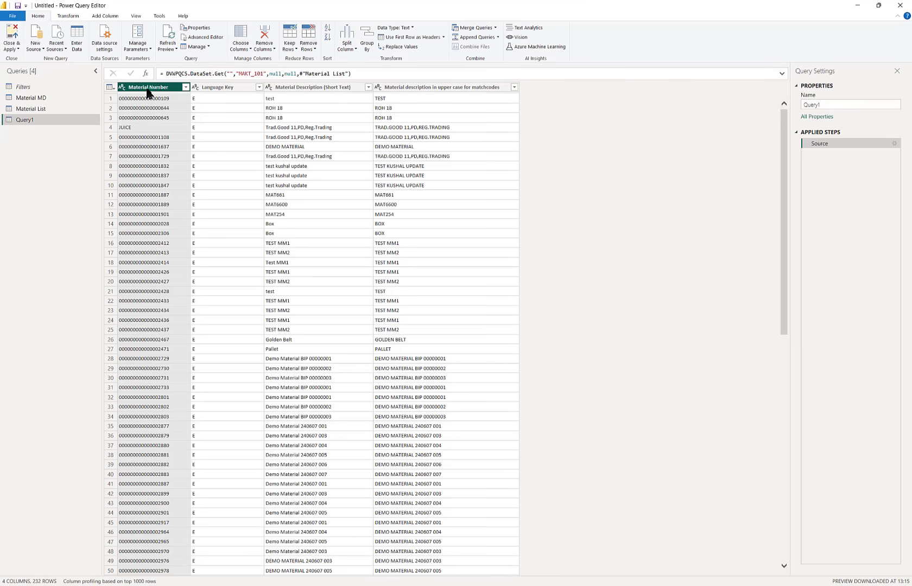
{"action": "mouse_move", "coordinate": [48, 124]}
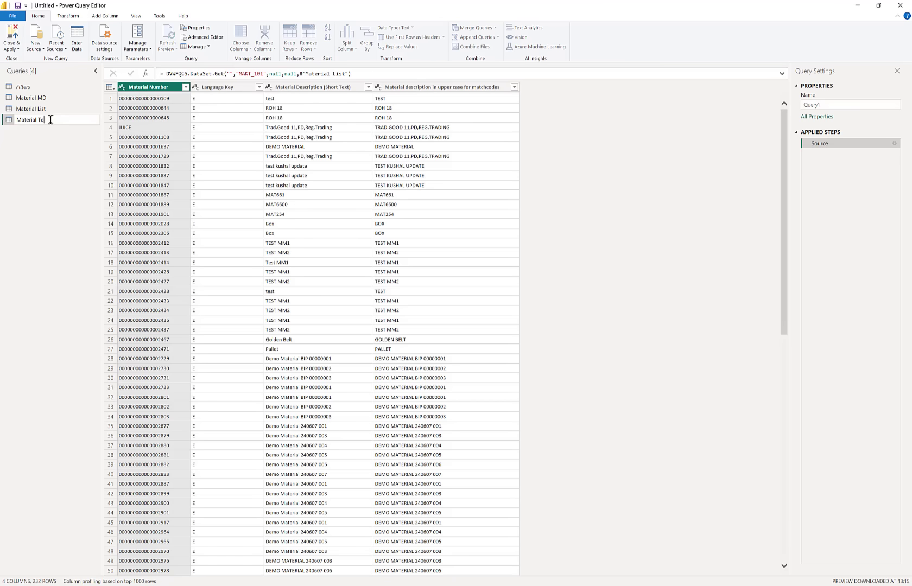
Name the query Material Texts, then merge Material MD with Material Texts on Material Number as a new query.
{"action": "type", "text": "Material Texts"}
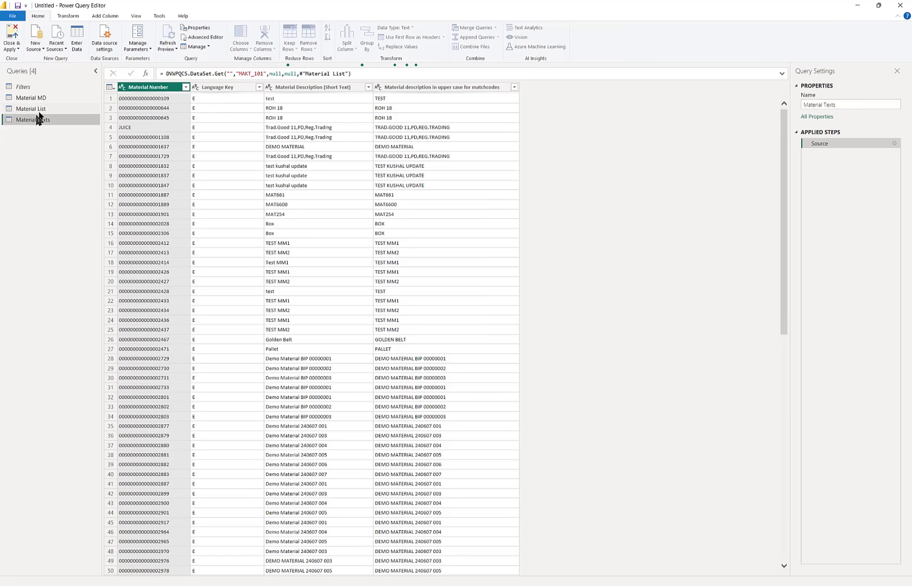
{"action": "left_click", "coordinate": [31, 97]}
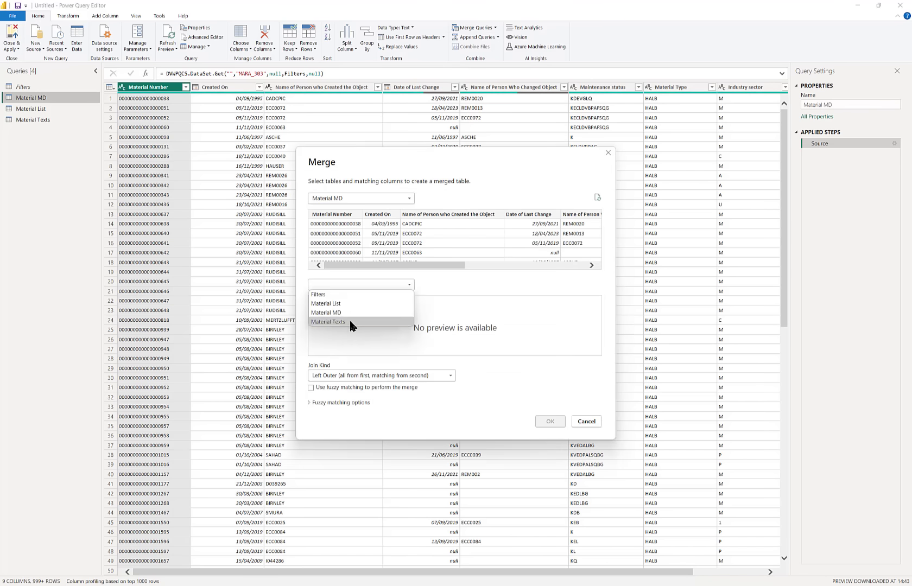
{"action": "left_click", "coordinate": [329, 321]}
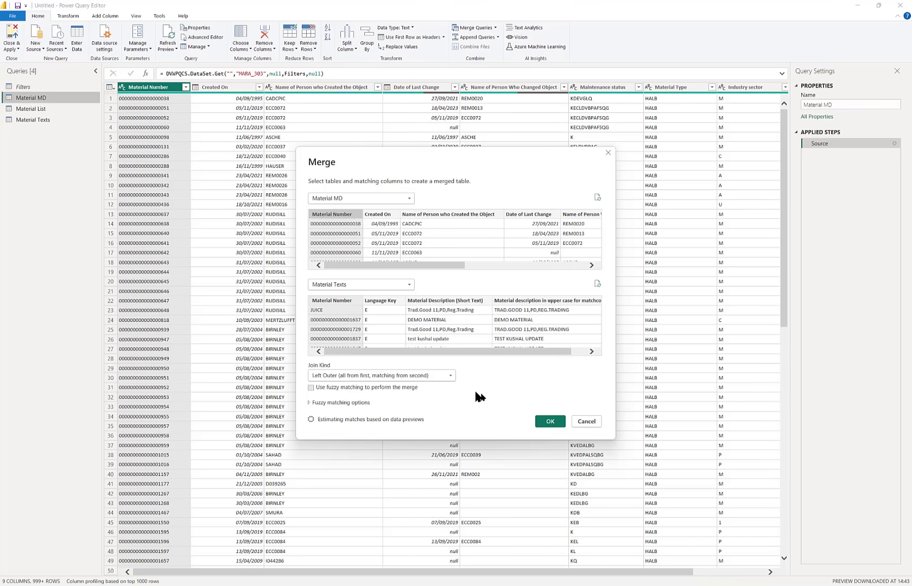
{"action": "left_click", "coordinate": [549, 421]}
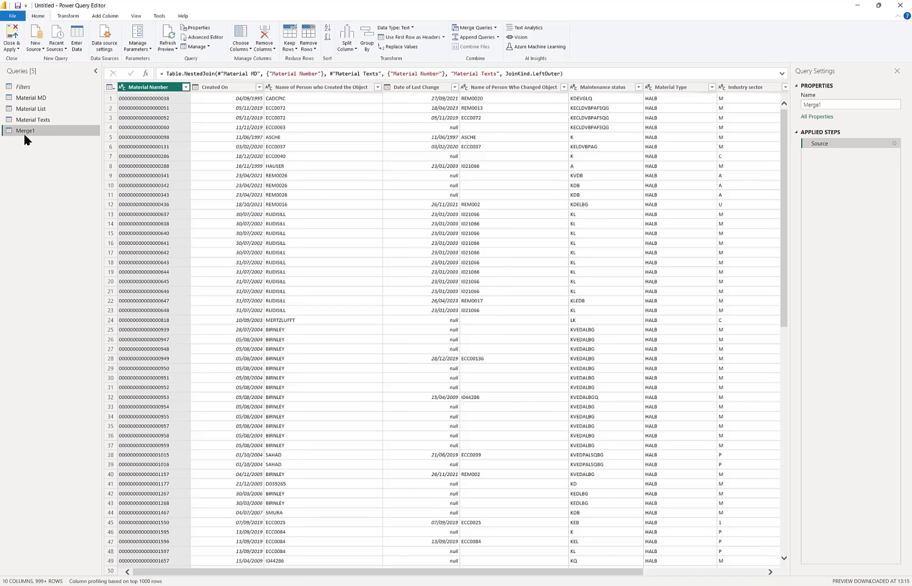
Rename the merged query Merge1 to Material Details.
{"action": "double_click", "coordinate": [26, 131]}
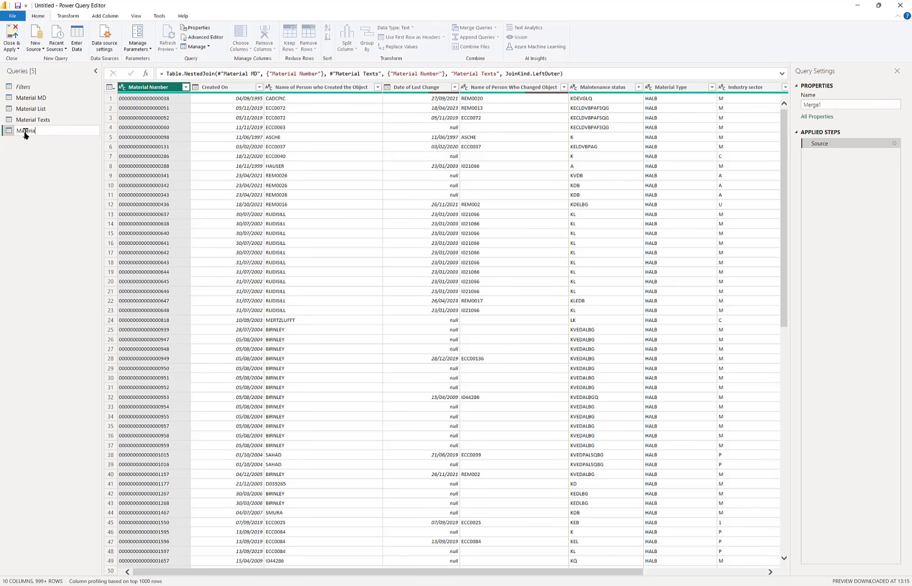
{"action": "type", "text": "Material Details"}
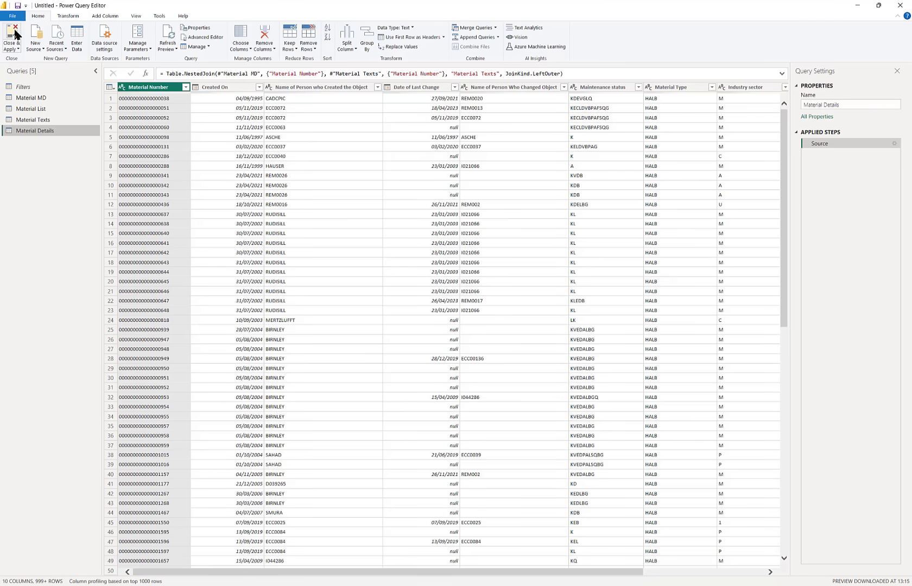
Apply the four queries, review the drill-through table page, and return to the main dashboard.
{"action": "left_click", "coordinate": [11, 38]}
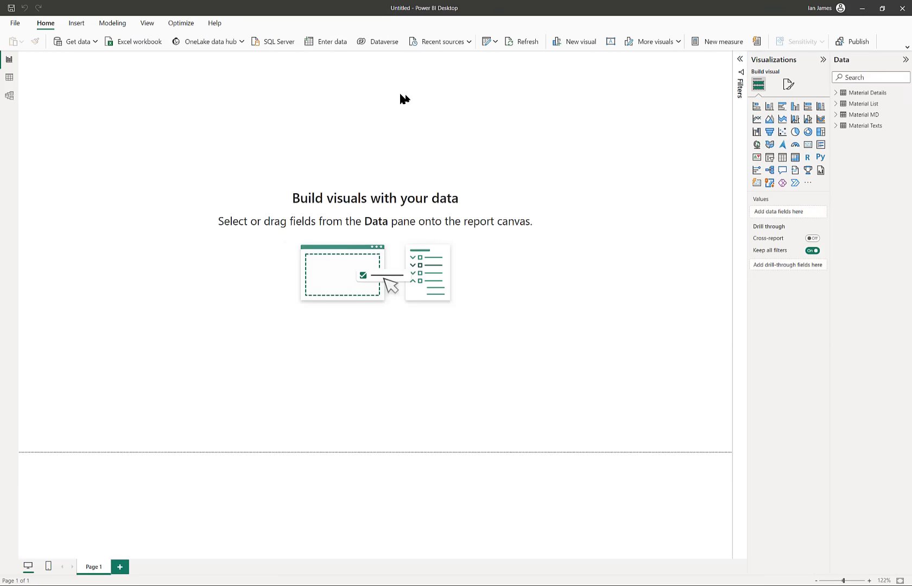
{"action": "left_click", "coordinate": [840, 93]}
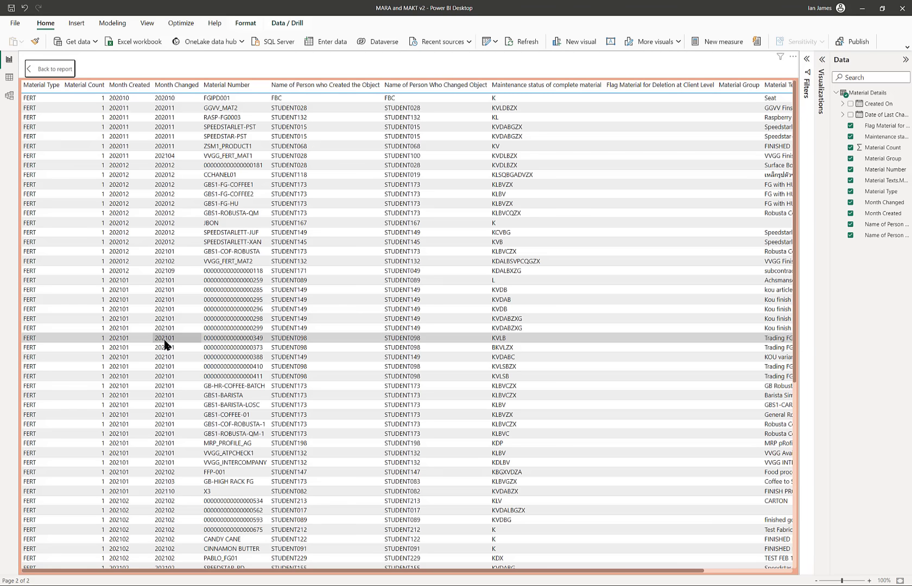
{"action": "mouse_move", "coordinate": [751, 242]}
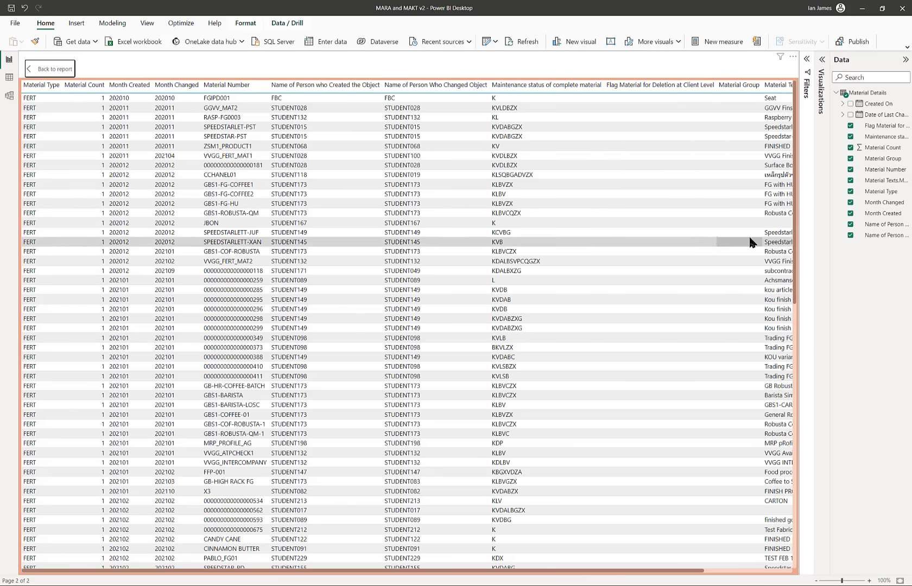
{"action": "mouse_move", "coordinate": [547, 563]}
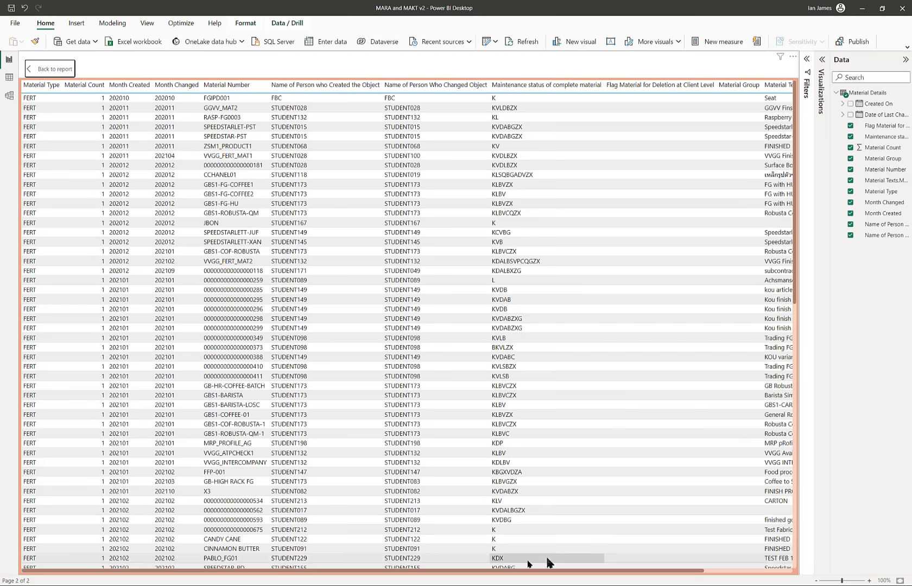
{"action": "left_click", "coordinate": [50, 68]}
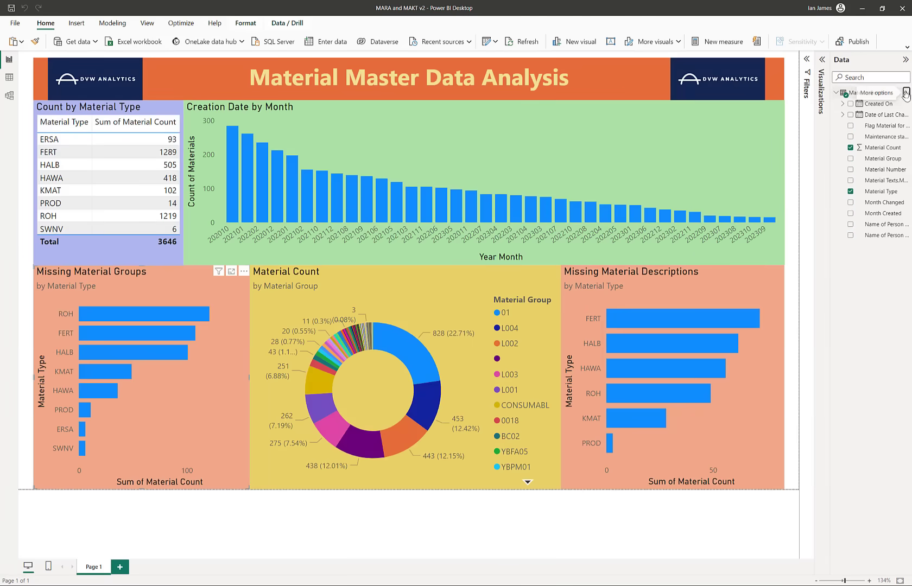
Refresh the Material Details table from its More options menu in the Data pane.
{"action": "left_click", "coordinate": [905, 93]}
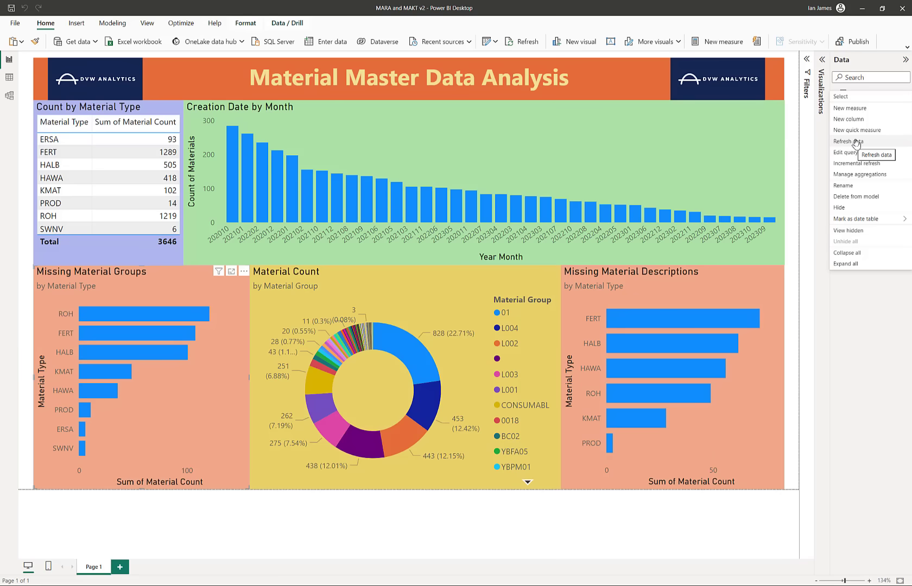
{"action": "left_click", "coordinate": [849, 141]}
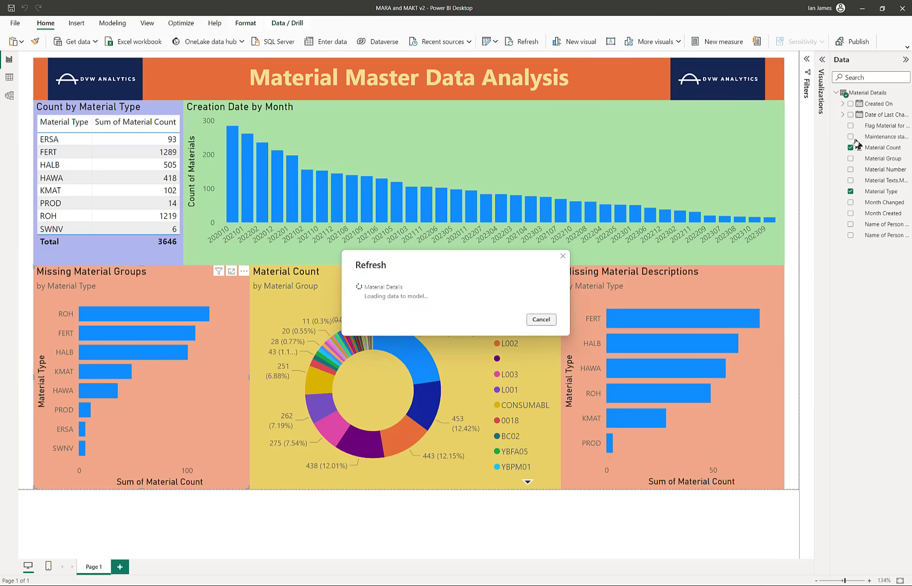